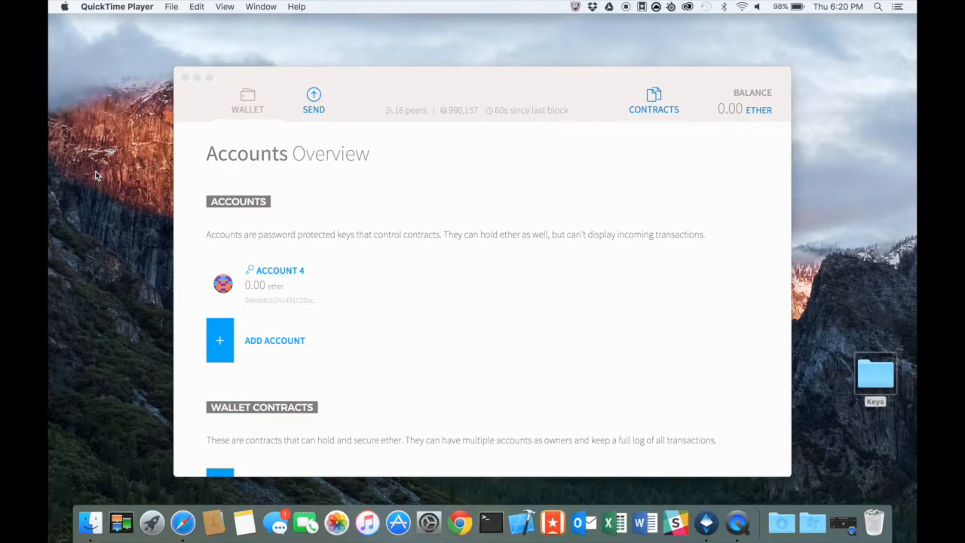
mouse_move(343, 174)
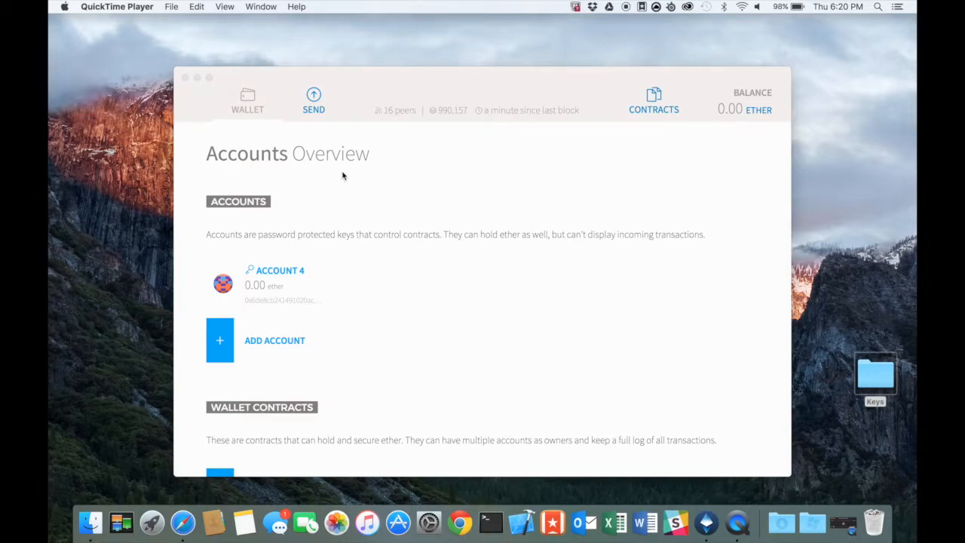
mouse_move(193, 274)
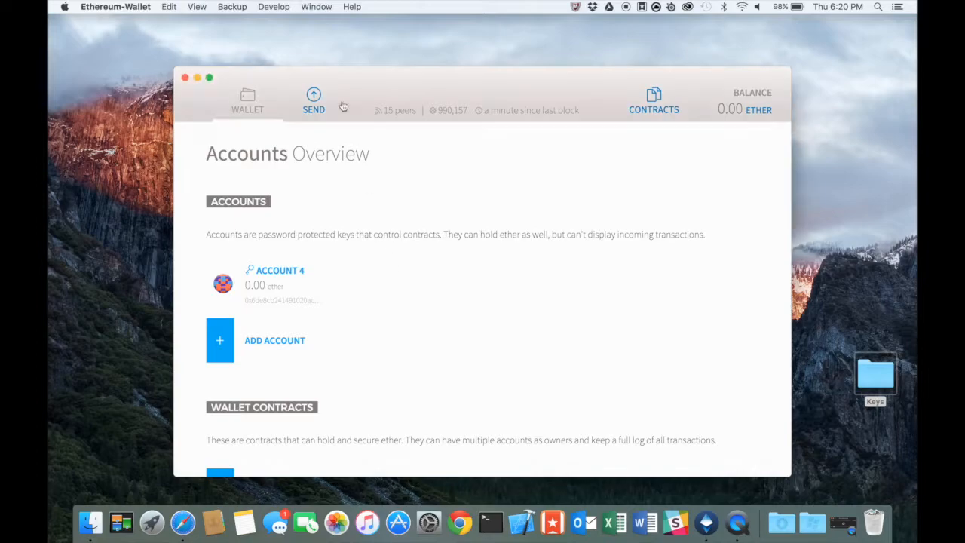
- Run Backup Accounts so the Ethereum data folder with keystore appears in Finder
left_click(232, 6)
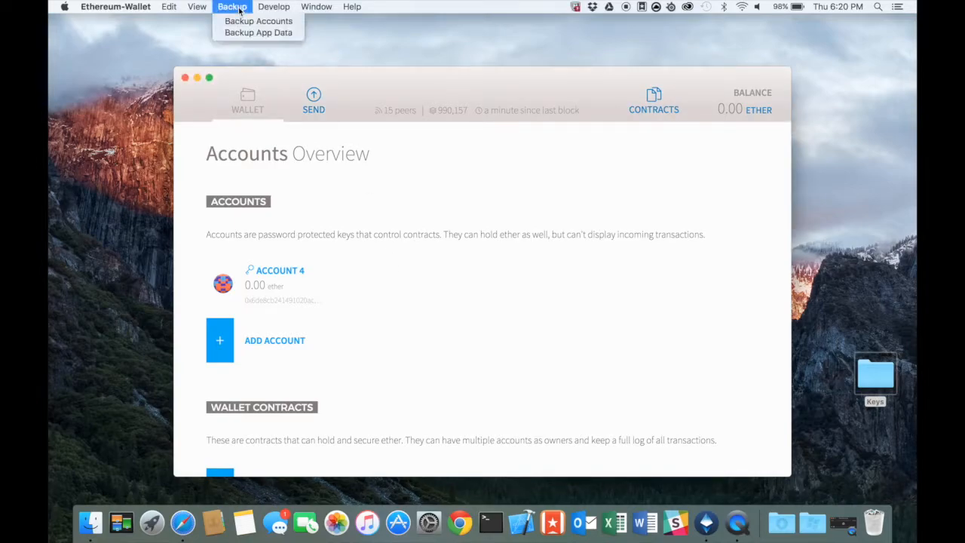
mouse_move(260, 21)
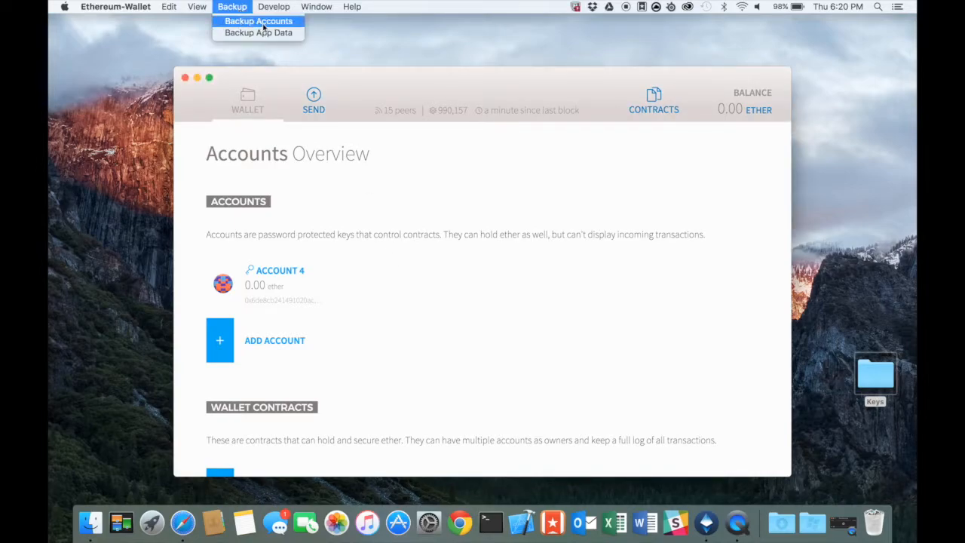
left_click(260, 21)
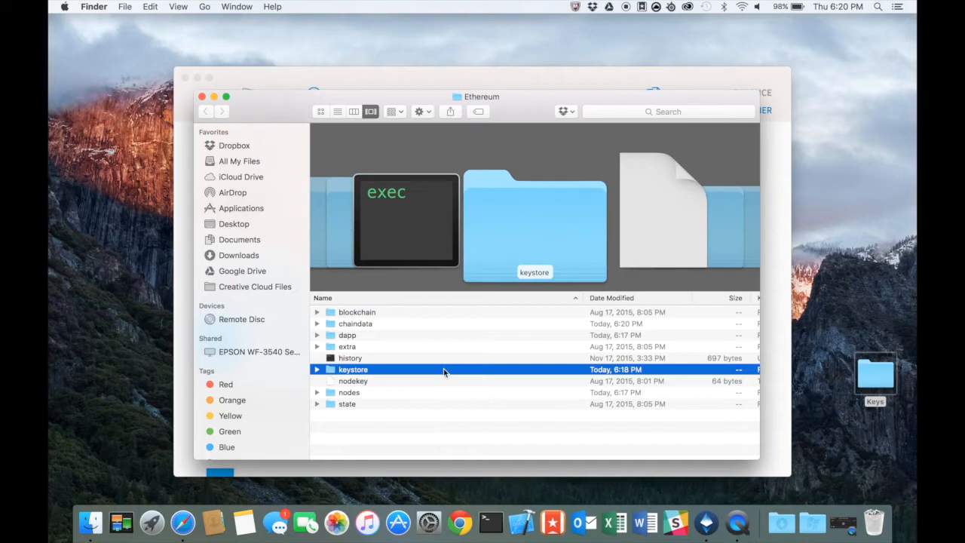
mouse_move(377, 339)
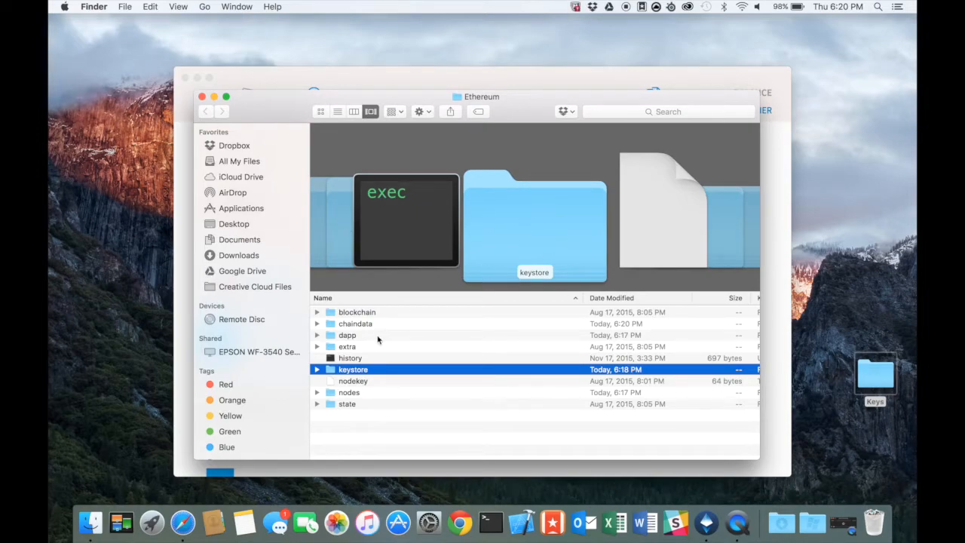
mouse_move(384, 341)
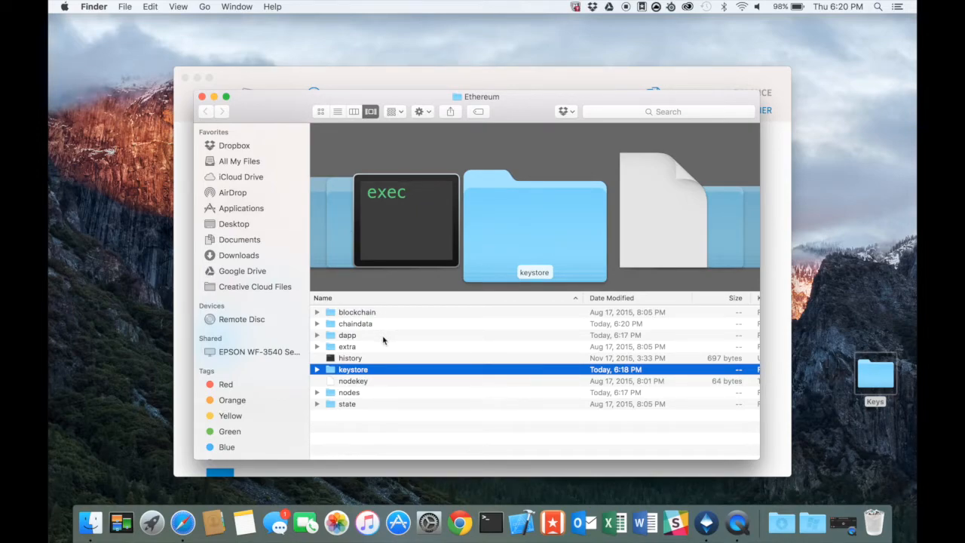
mouse_move(372, 380)
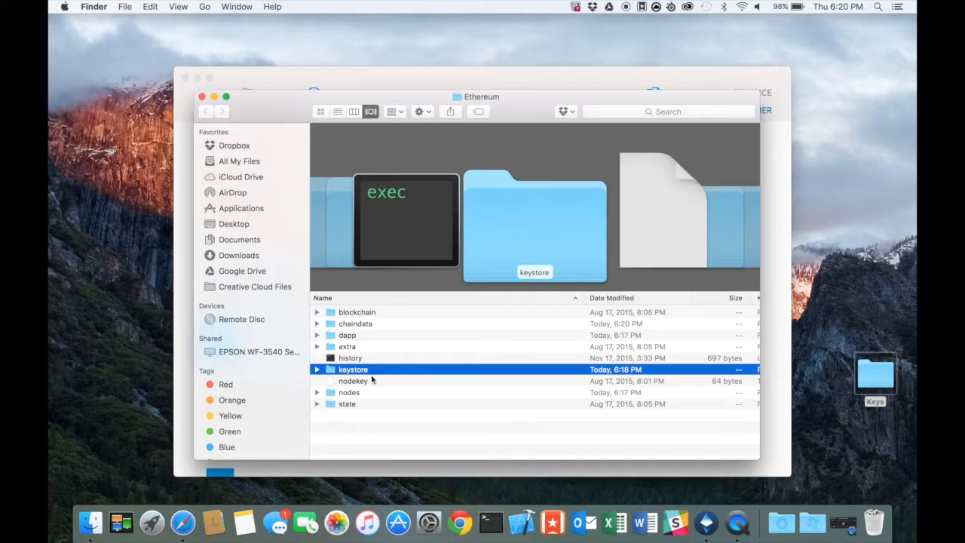
mouse_move(371, 377)
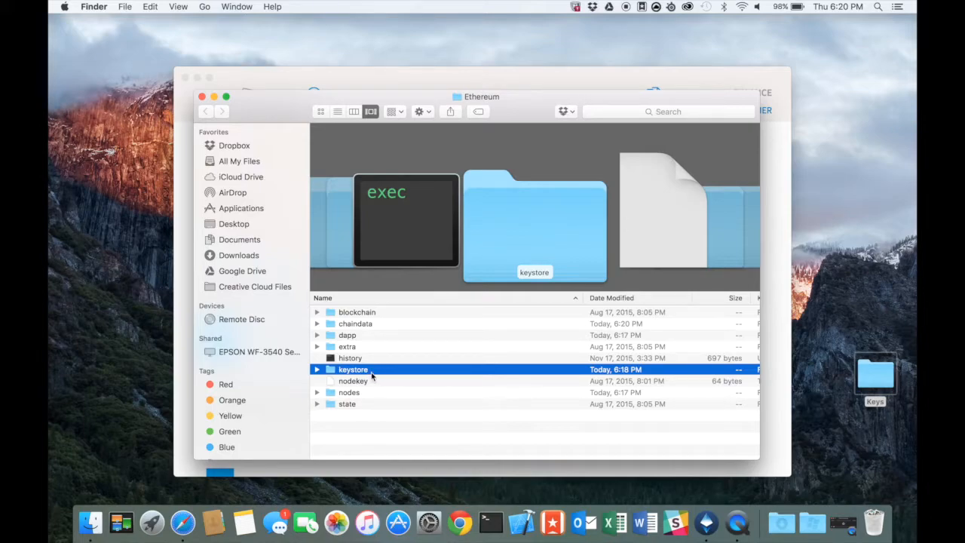
- Copy the UTC keystore file from keystore and paste it into the desktop Keys folder
double_click(353, 370)
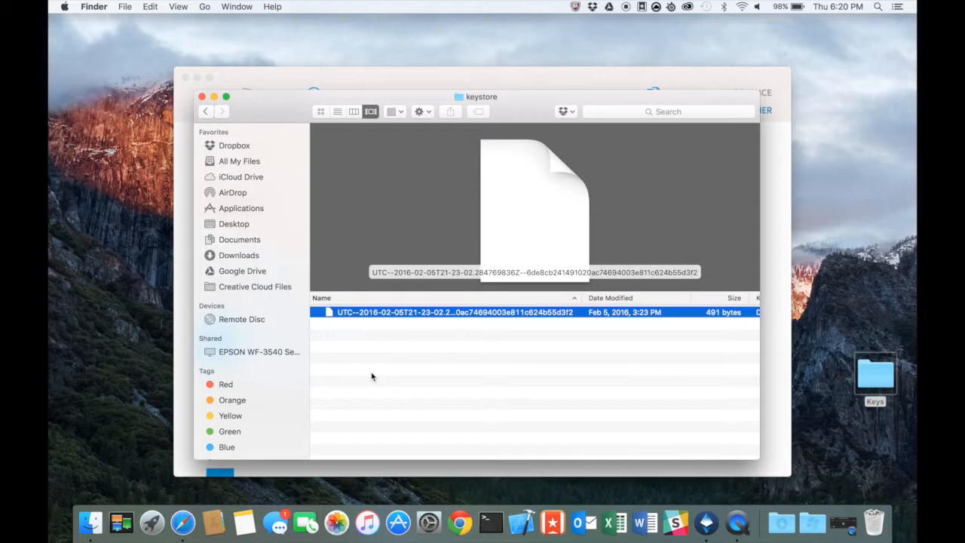
mouse_move(452, 328)
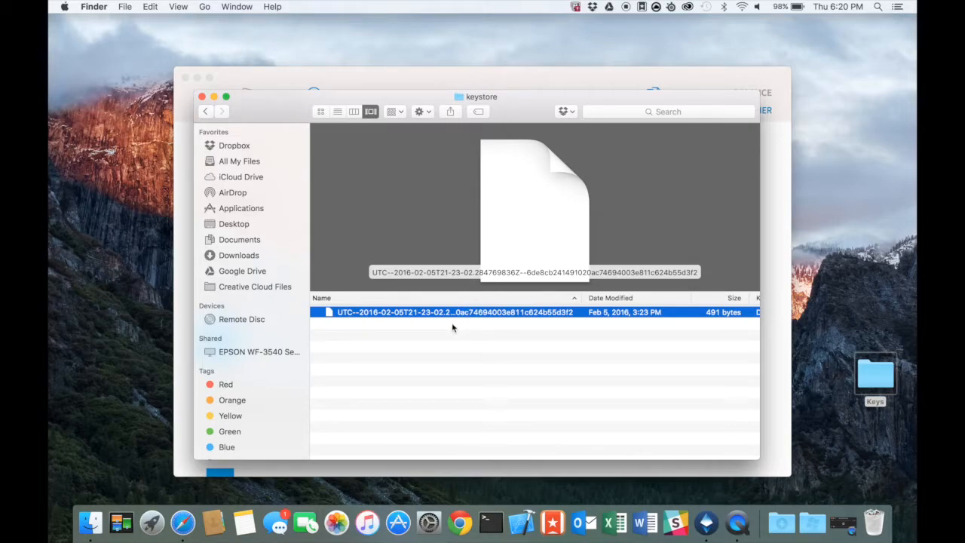
mouse_move(429, 317)
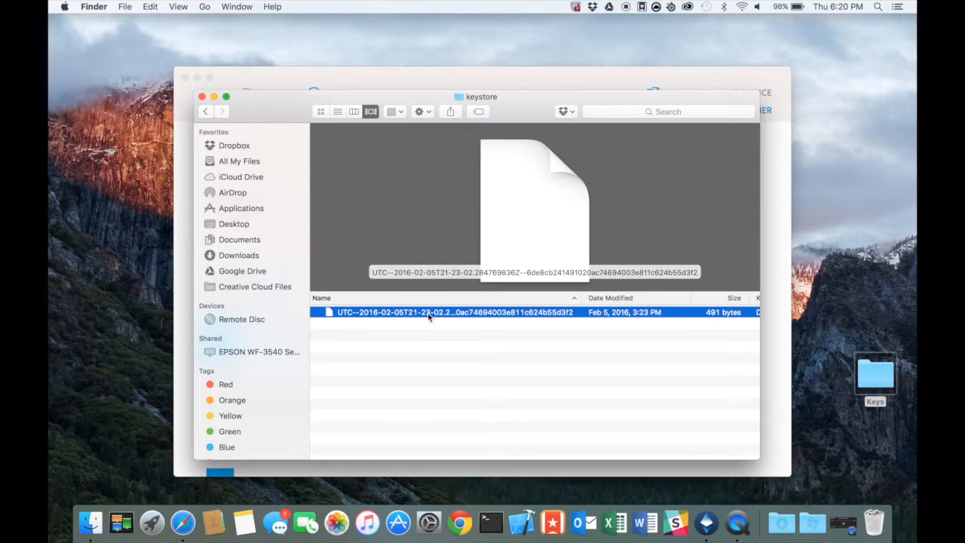
right_click(453, 311)
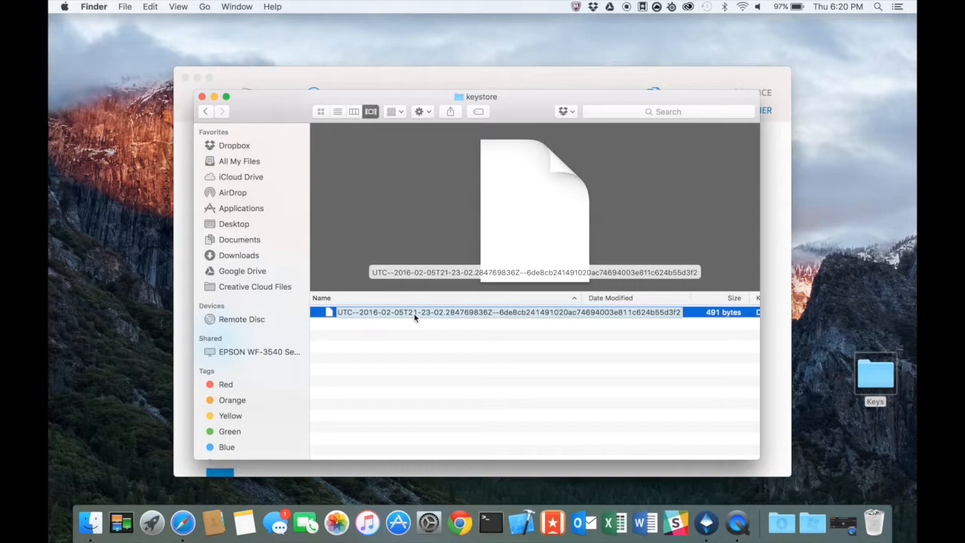
right_click(510, 311)
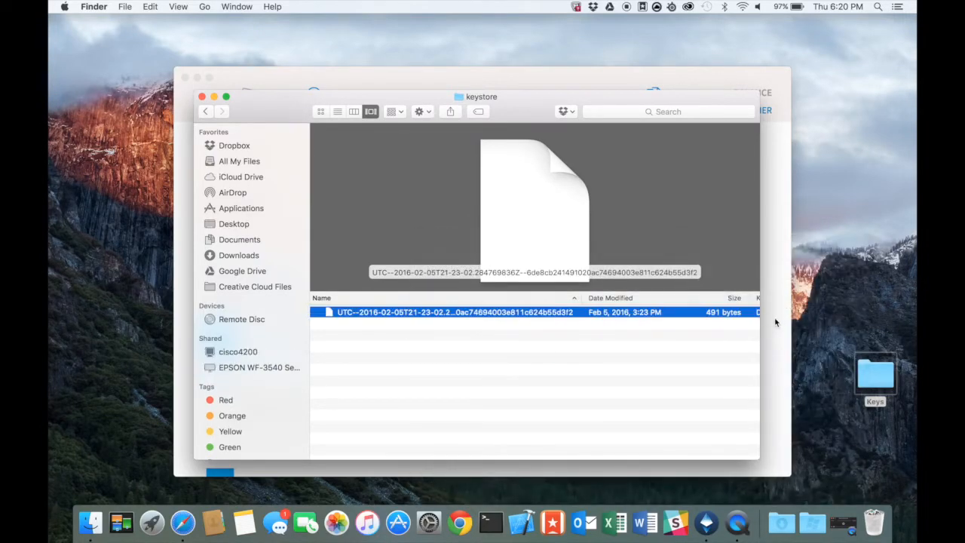
mouse_move(877, 371)
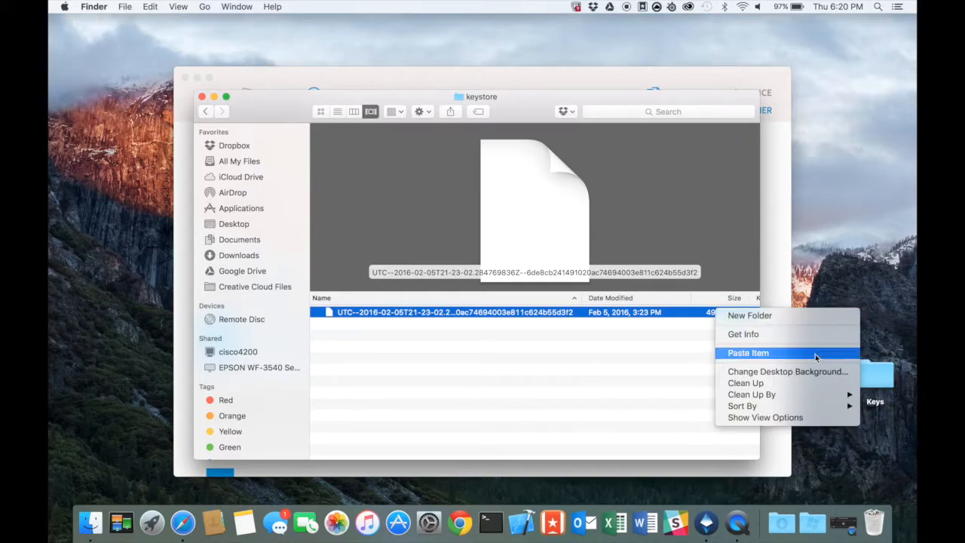
left_click(748, 353)
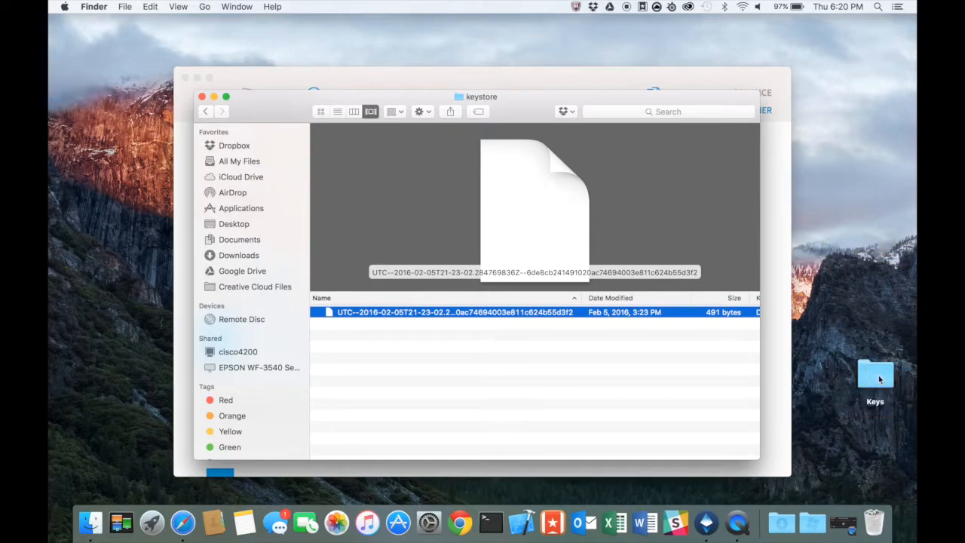
mouse_move(536, 423)
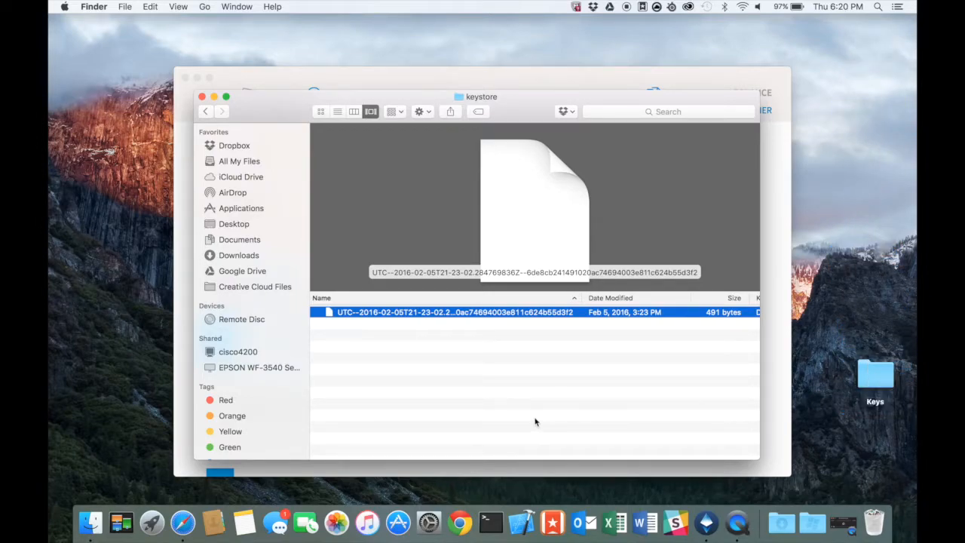
mouse_move(640, 398)
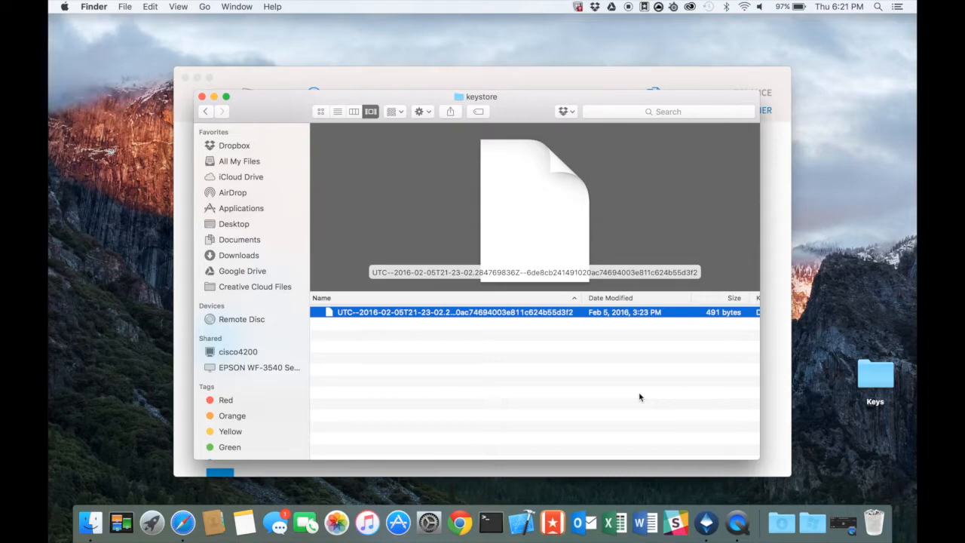
mouse_move(271, 133)
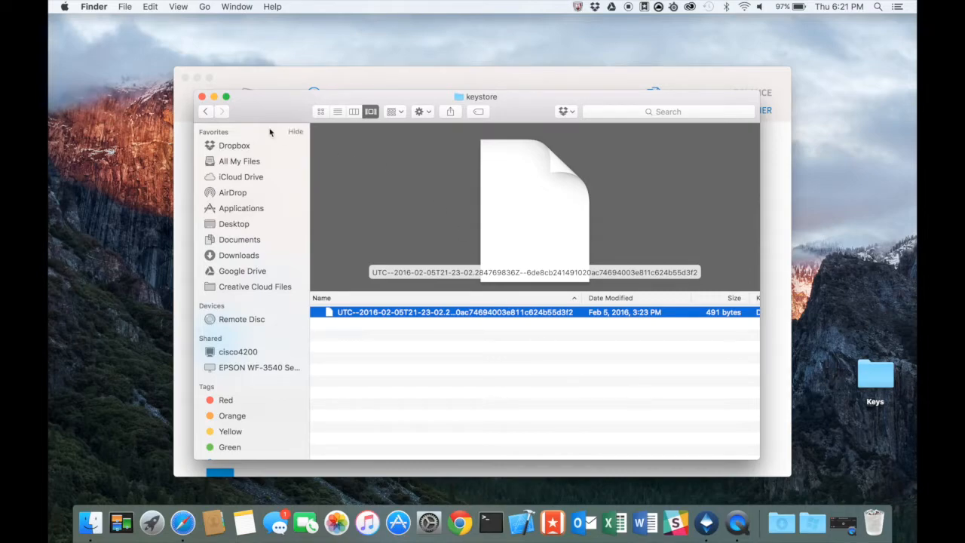
left_click(205, 112)
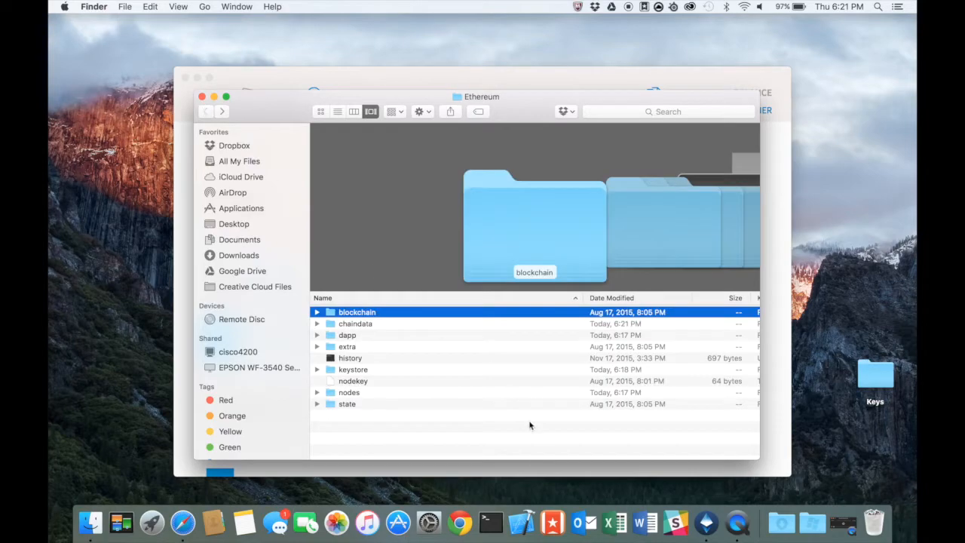
mouse_move(381, 320)
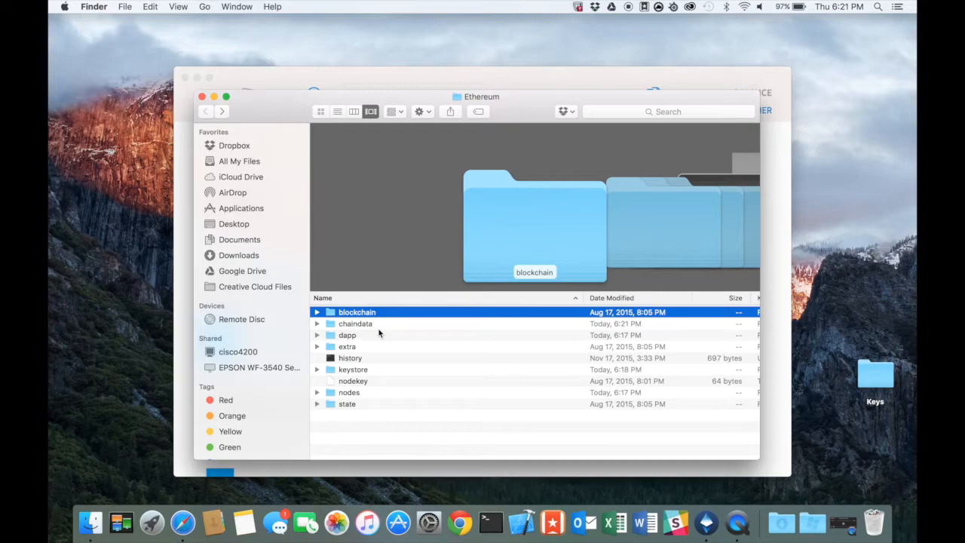
mouse_move(420, 290)
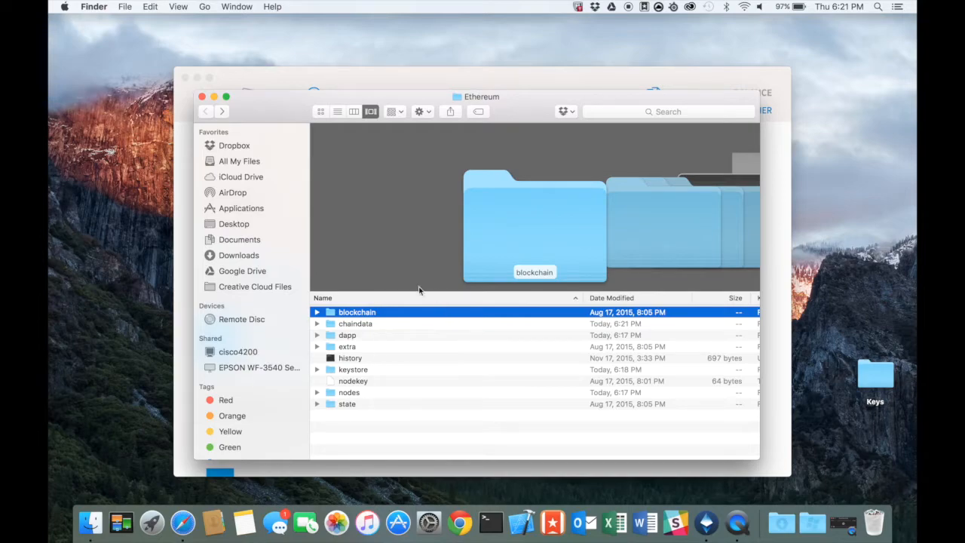
mouse_move(443, 452)
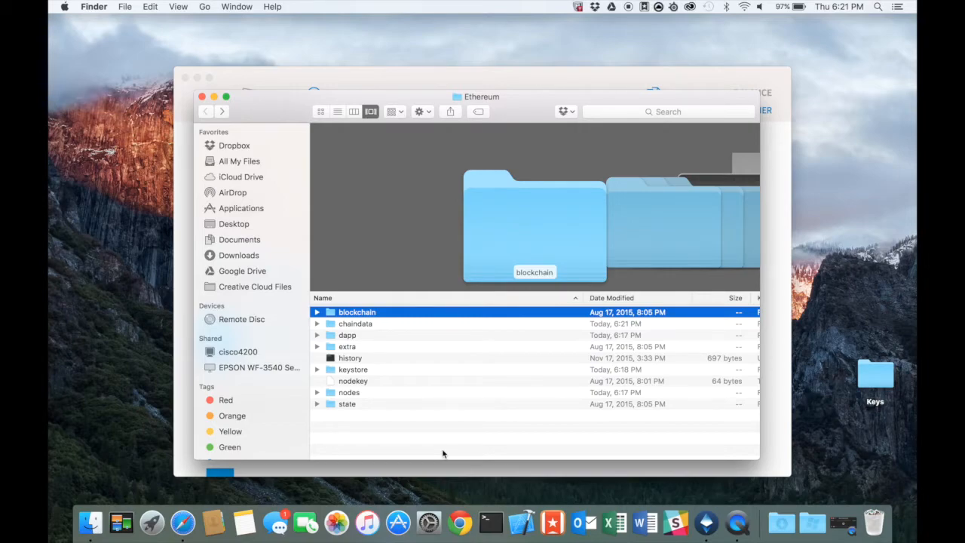
mouse_move(420, 445)
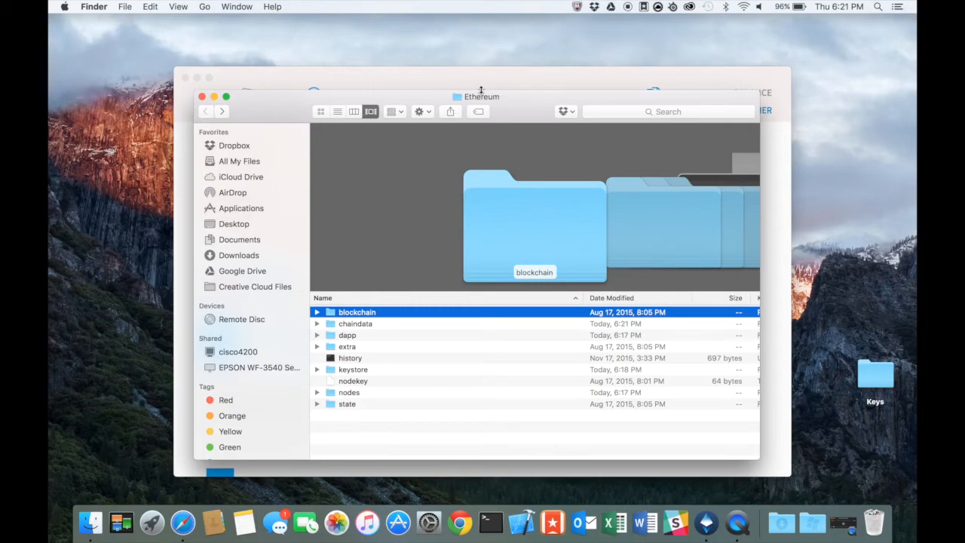
mouse_move(421, 305)
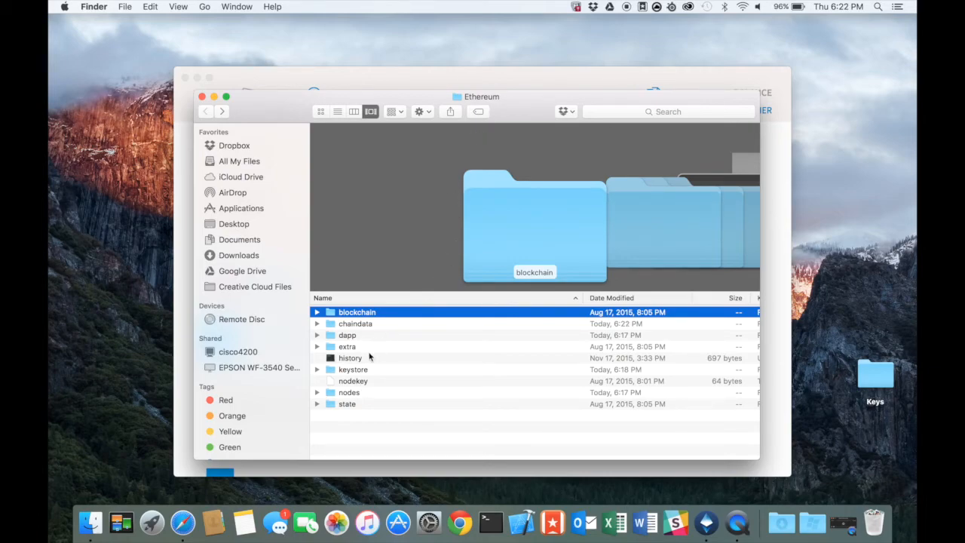
double_click(353, 370)
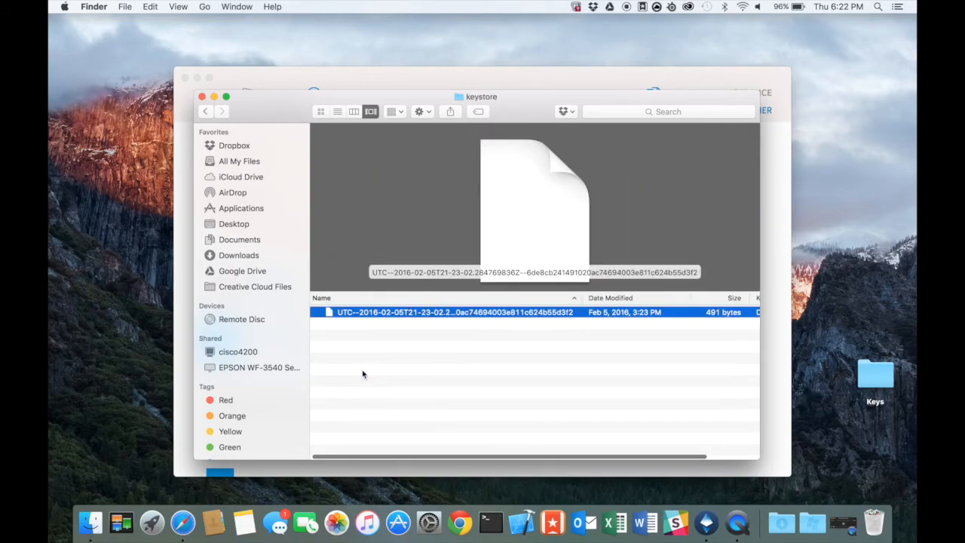